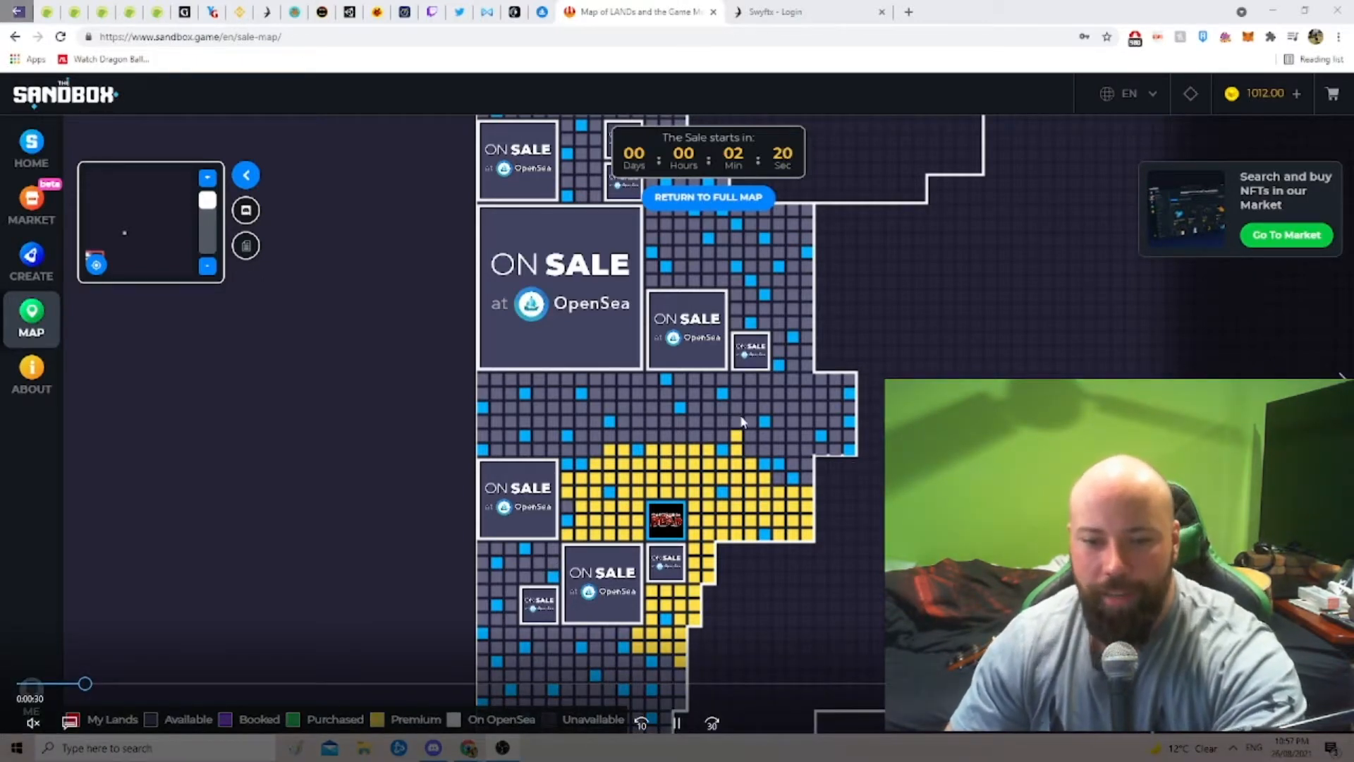
pyautogui.moveTo(664, 423)
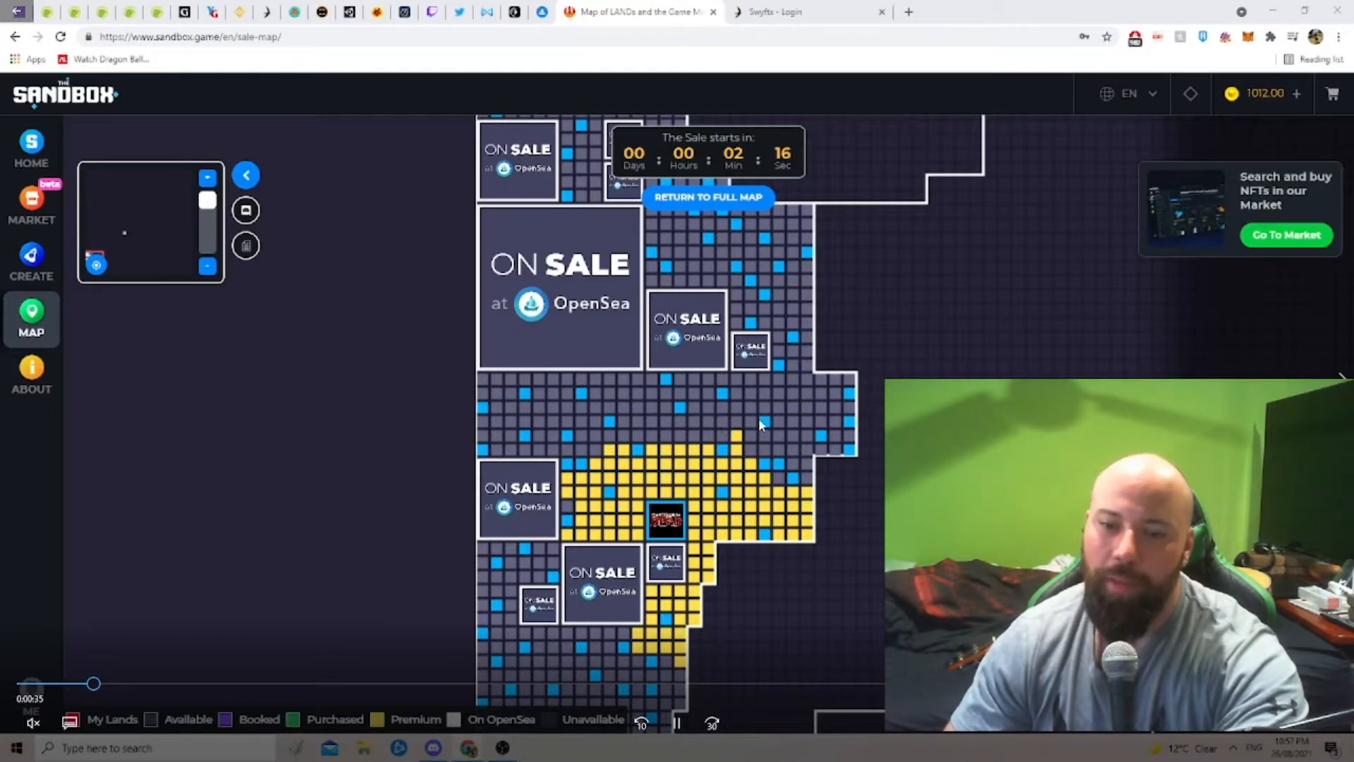
pyautogui.moveTo(703, 460)
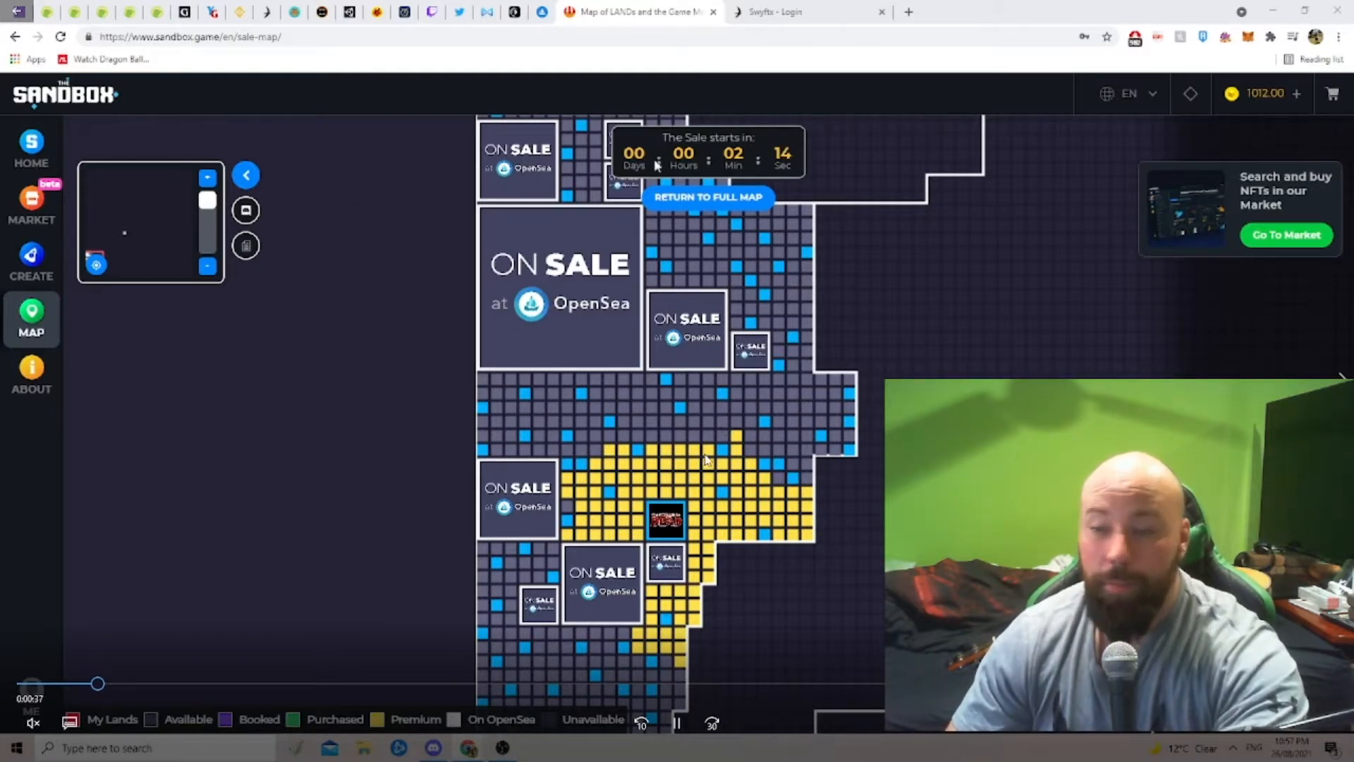
pyautogui.moveTo(979, 314)
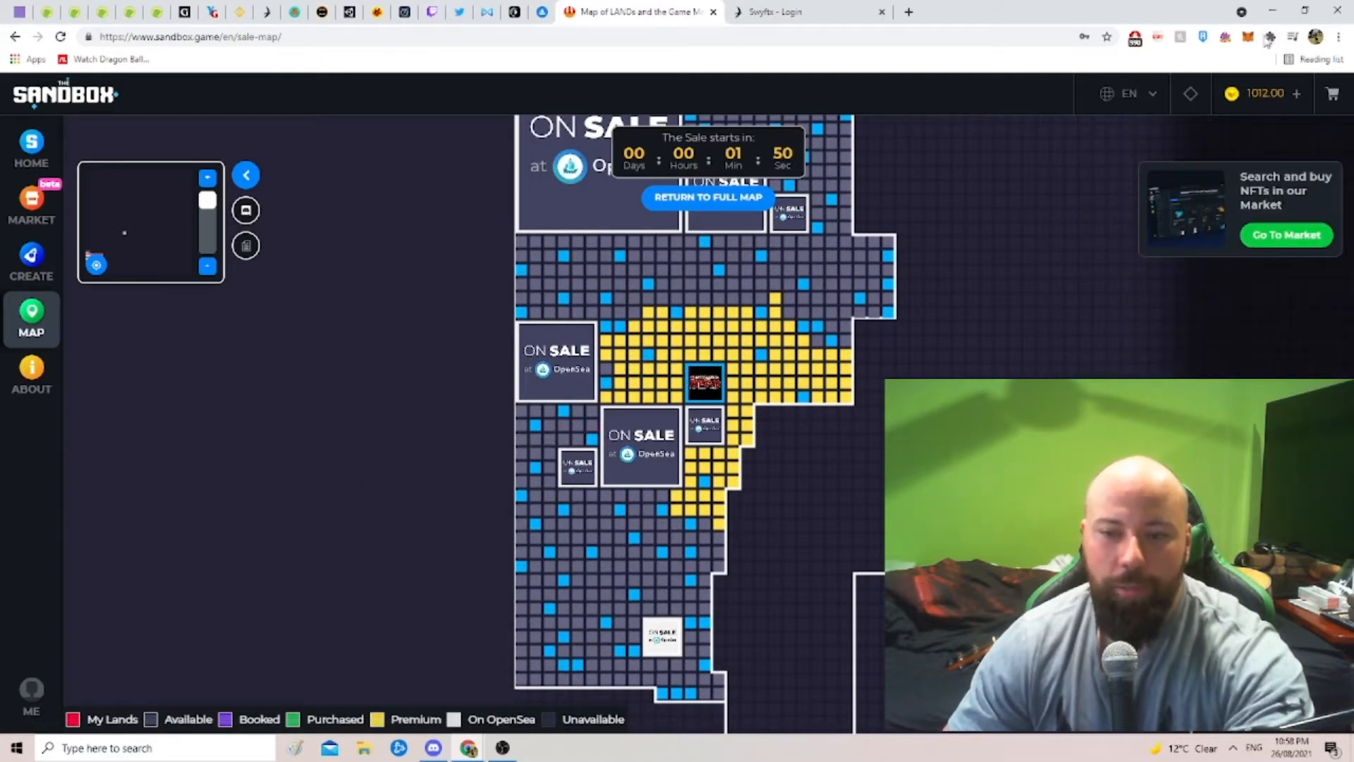
# Check the MetaMask wallet balance of 0.1359 ETH as the public sale begins
pyautogui.click(1271, 37)
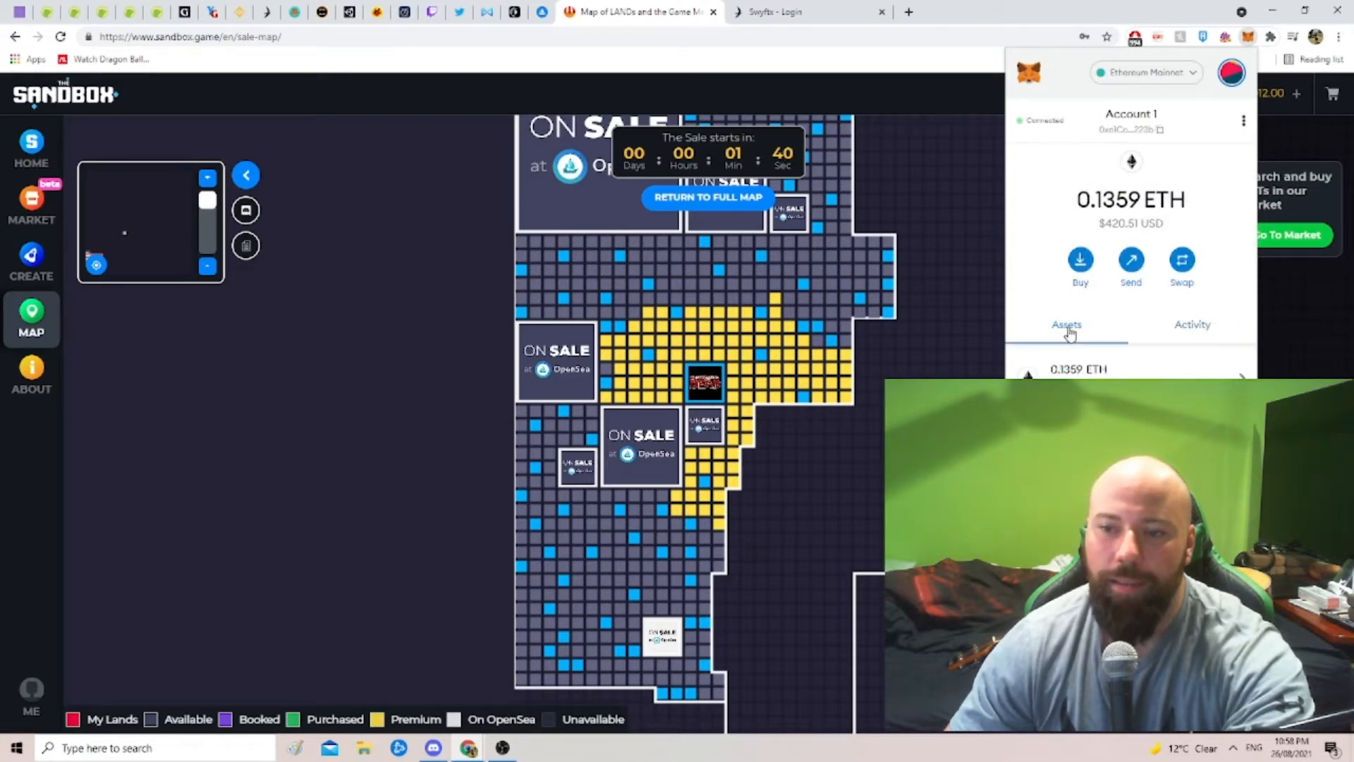
pyautogui.scroll(-3)
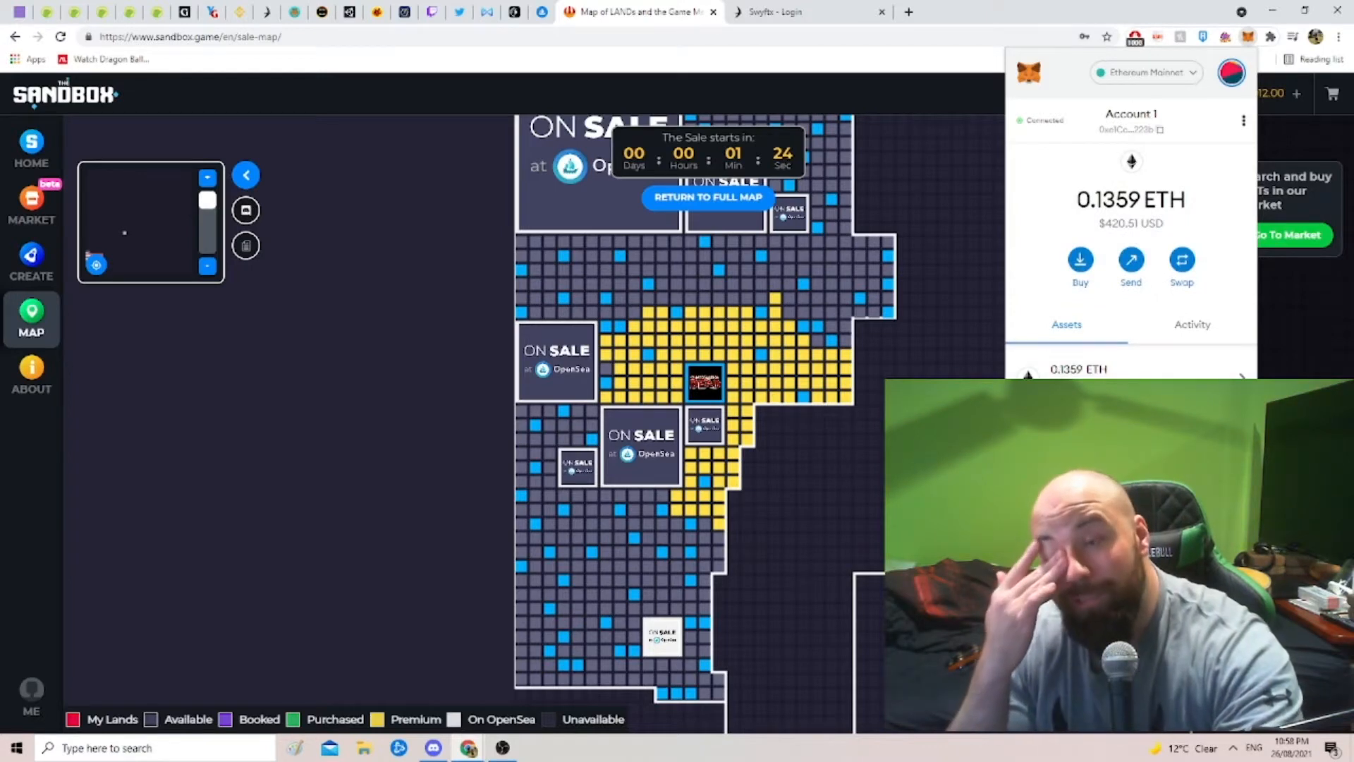
pyautogui.moveTo(369, 457)
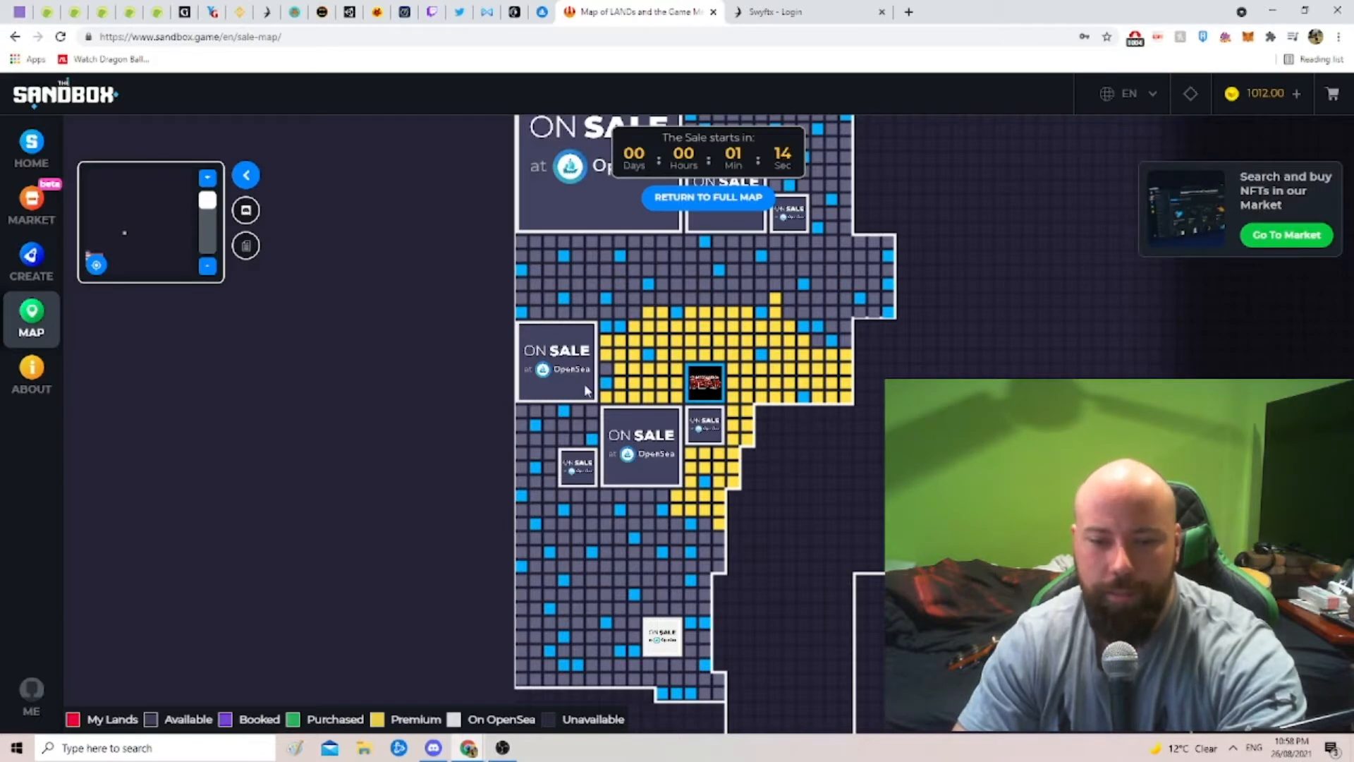
pyautogui.moveTo(598, 429)
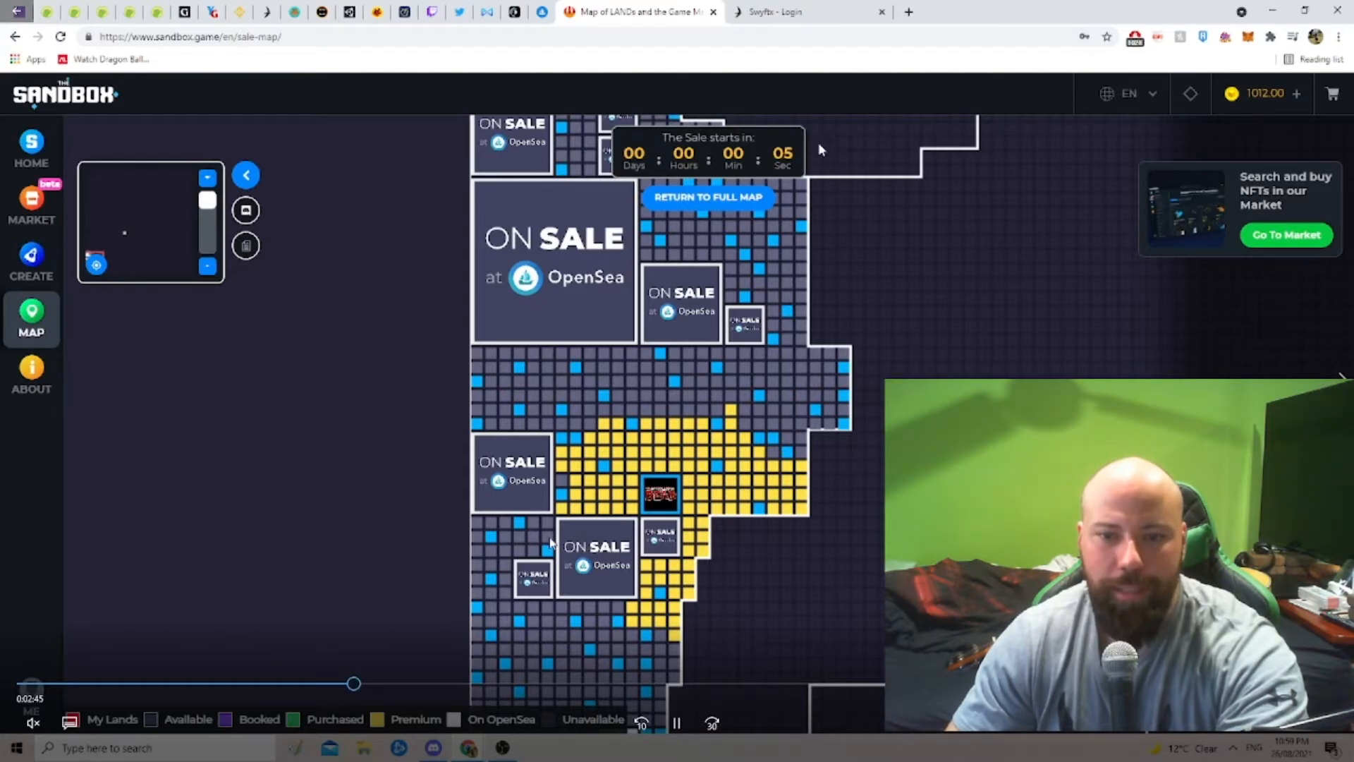
pyautogui.moveTo(761, 488)
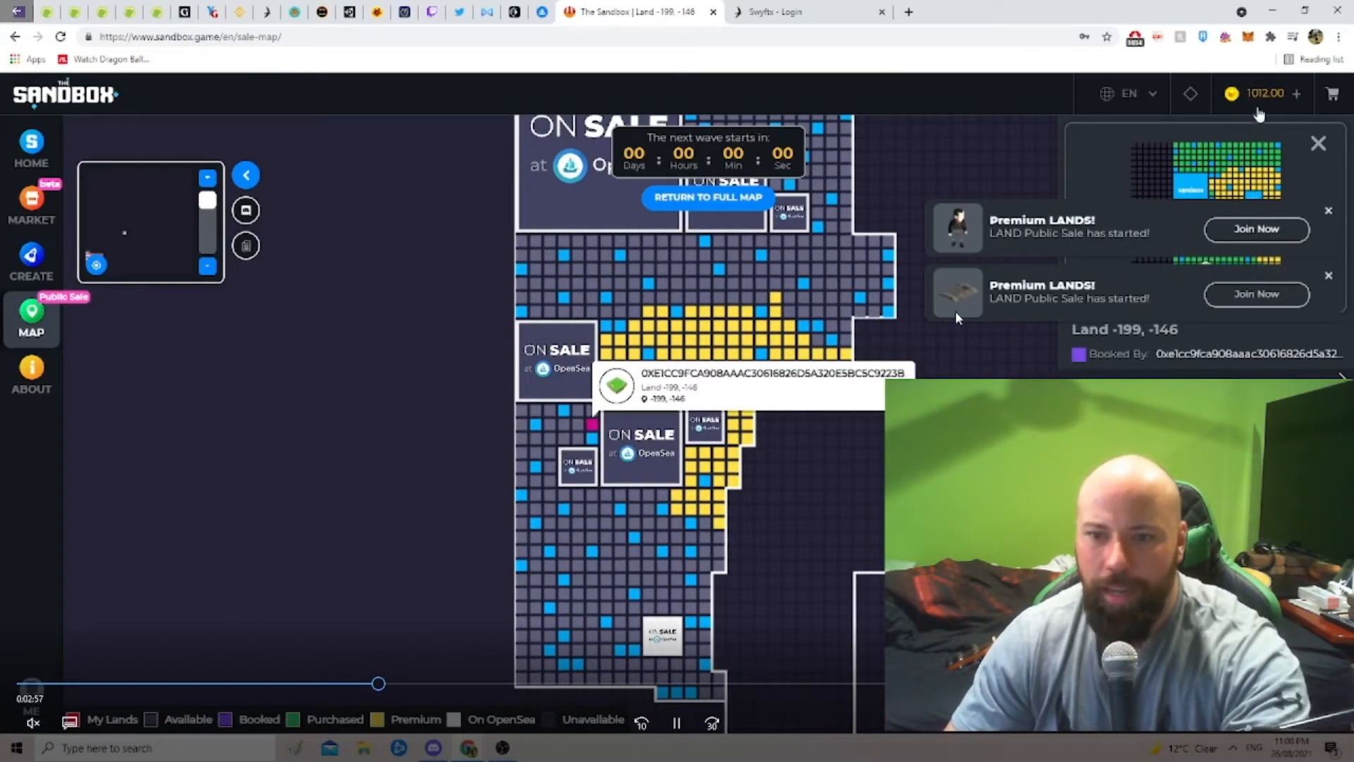
# Check MetaMask for a pending request while LAND -199, -146 details remain showing
pyautogui.click(1247, 37)
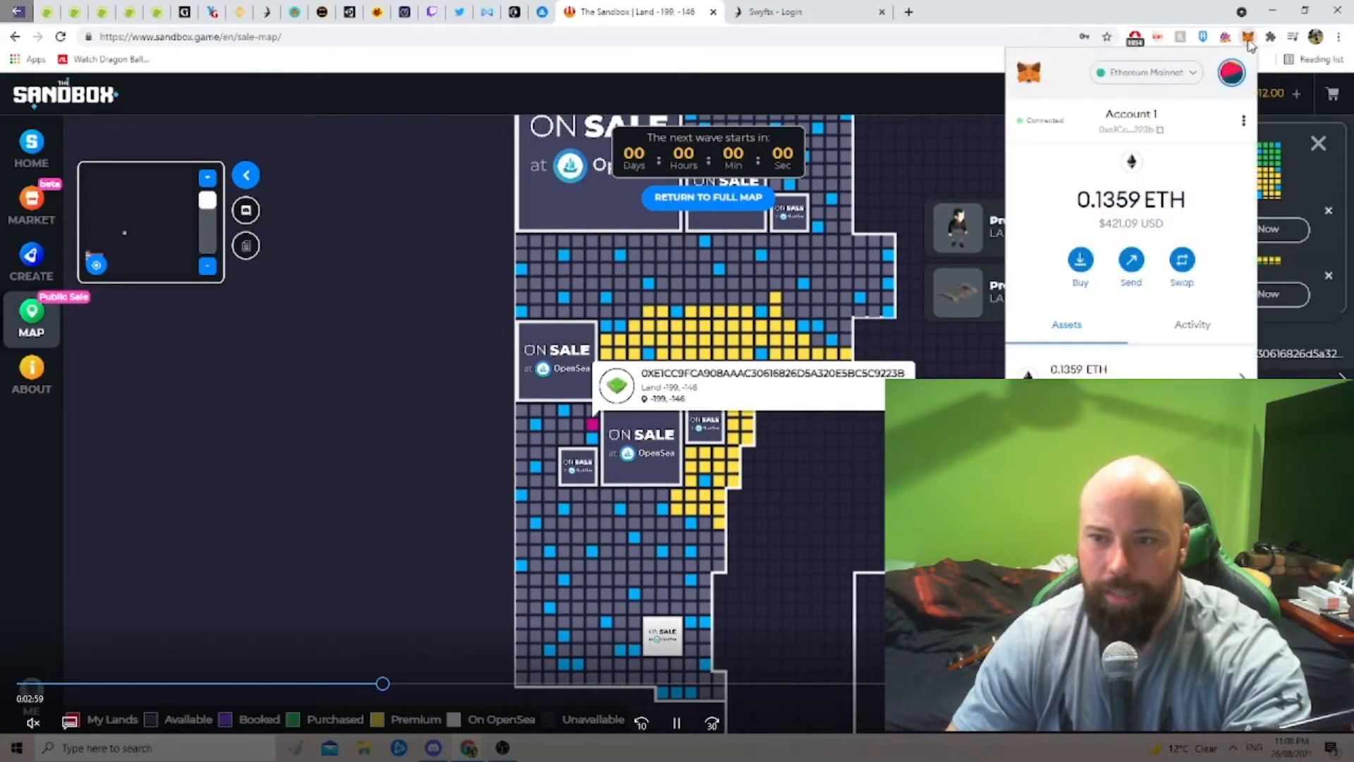
pyautogui.scroll(-3)
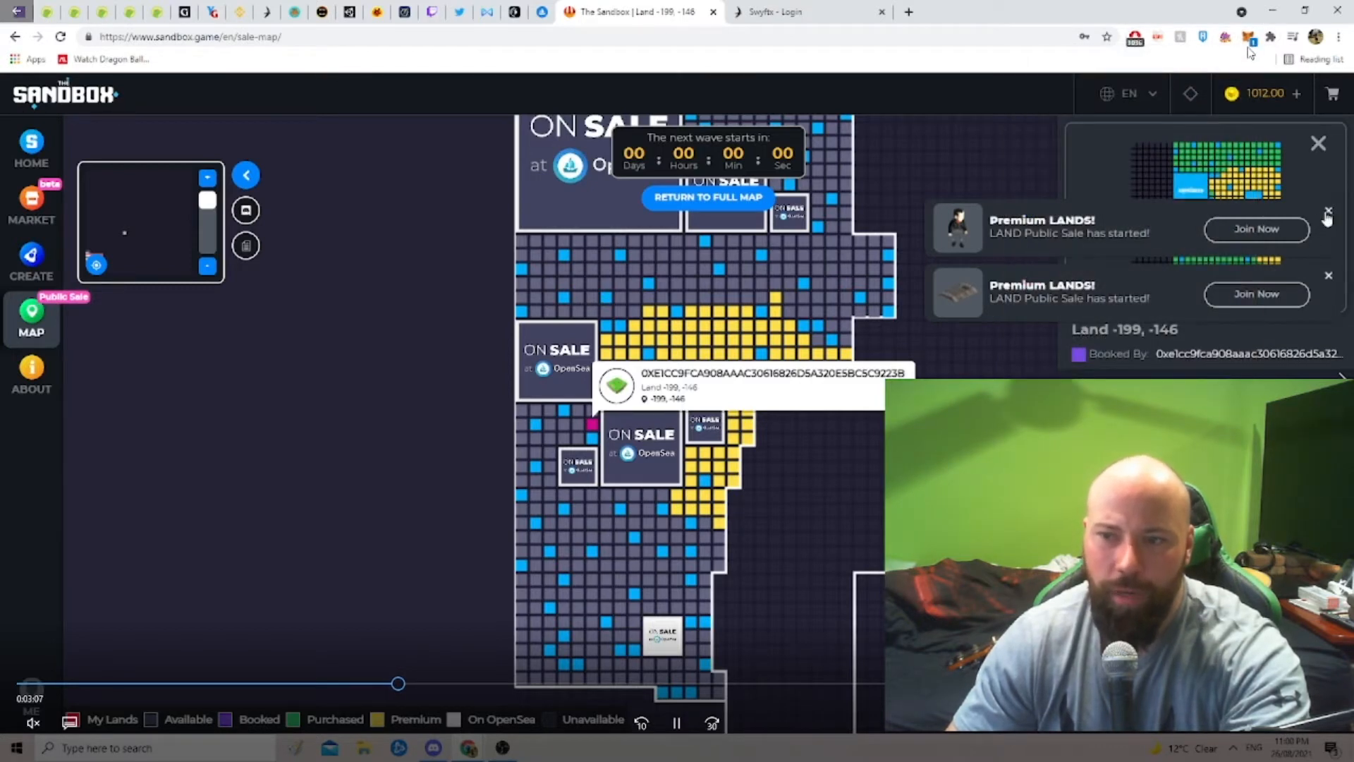
pyautogui.moveTo(501, 371)
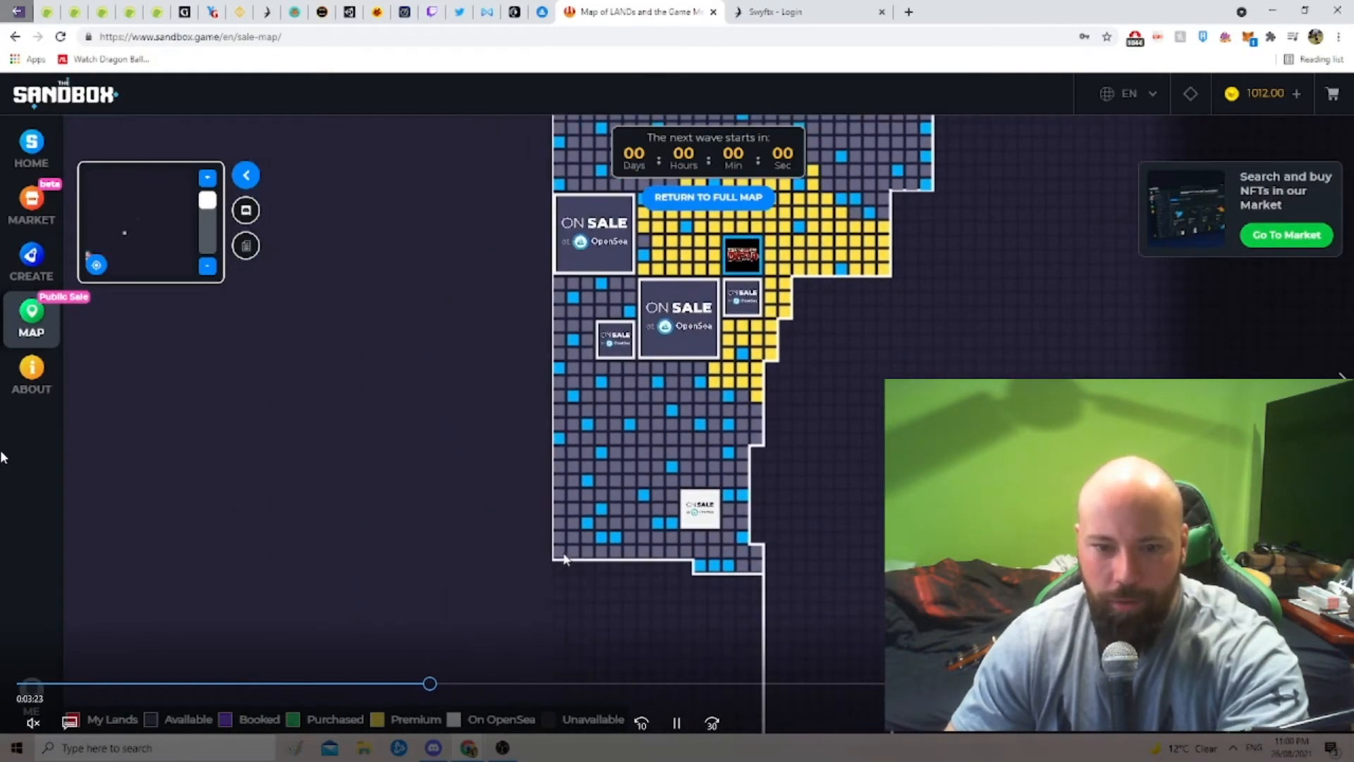
# Return to the full LAND map showing booked and purchased parcels with the next-wave countdown
pyautogui.click(565, 464)
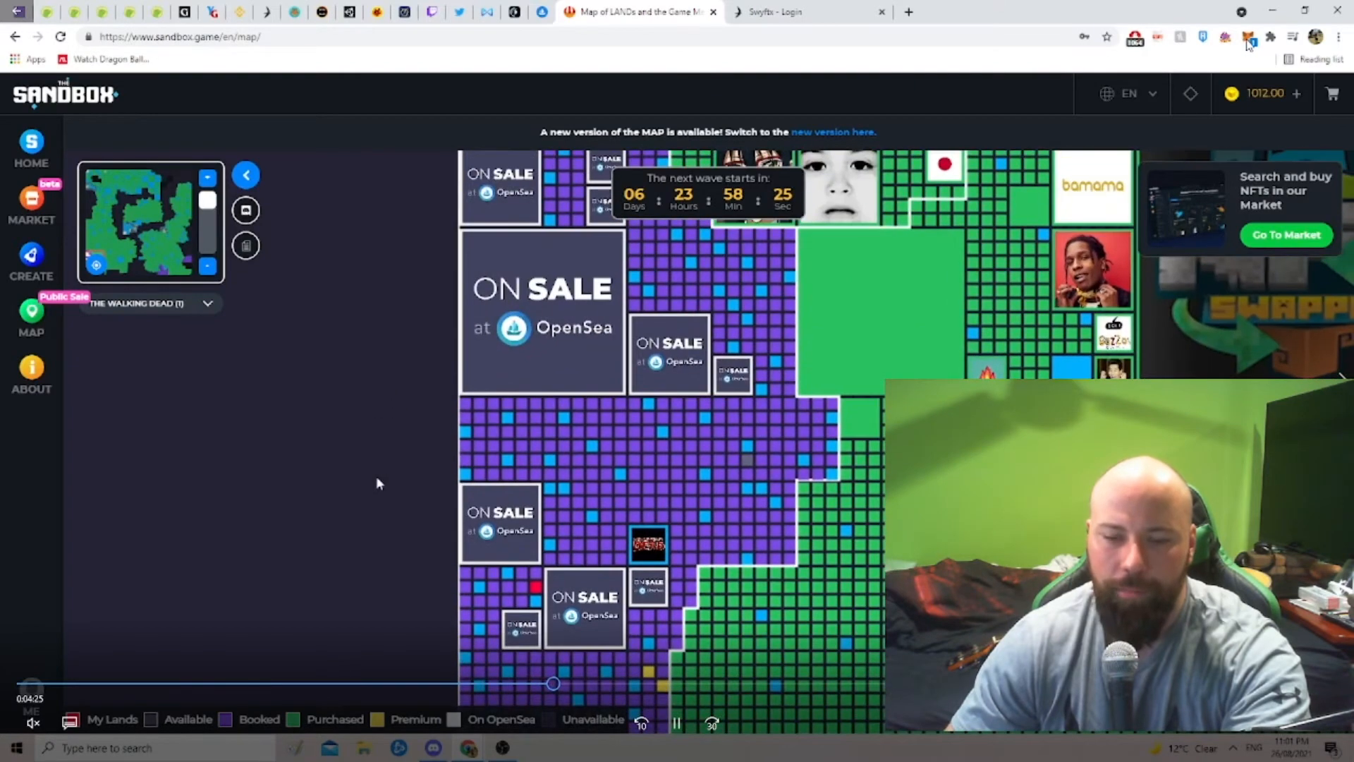
# View the pending Approve And Call transaction from sandbox.game in MetaMask's Activity list
pyautogui.click(1247, 36)
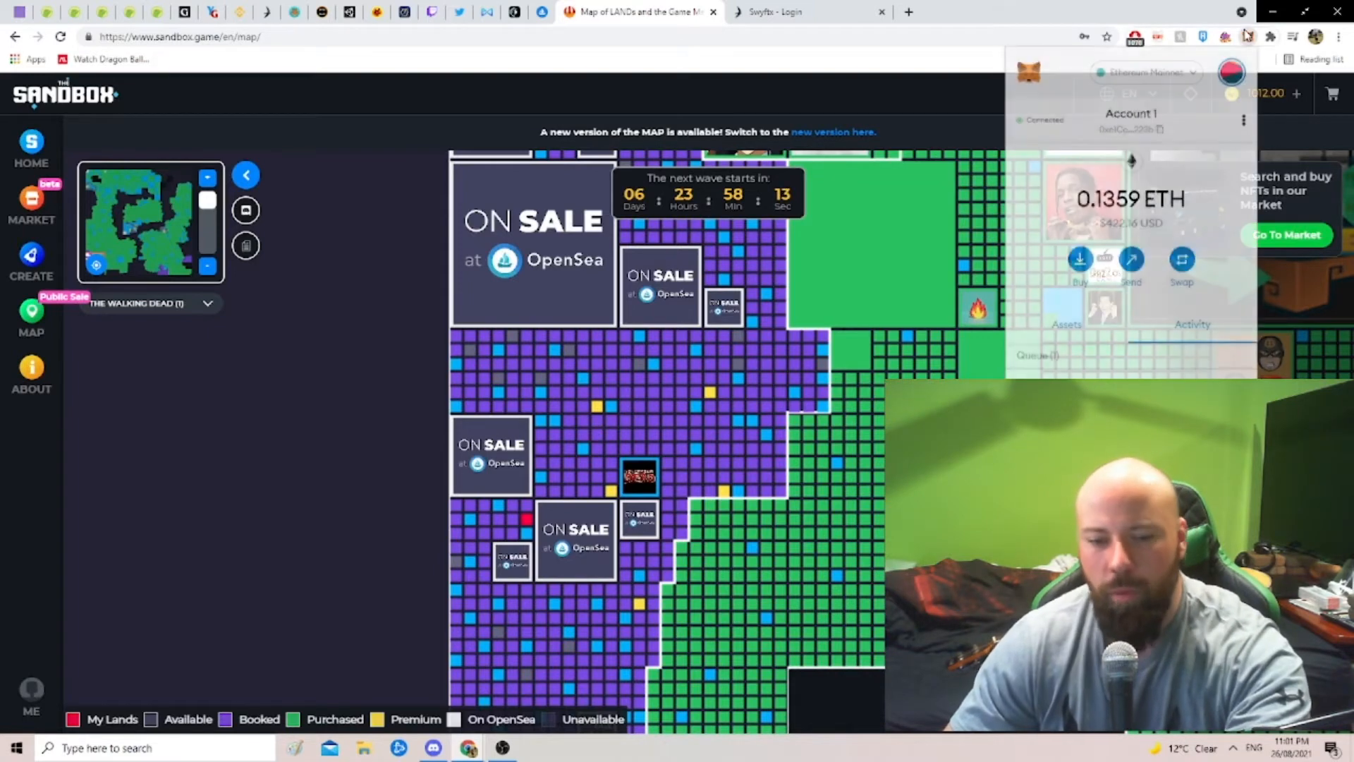
pyautogui.click(1192, 184)
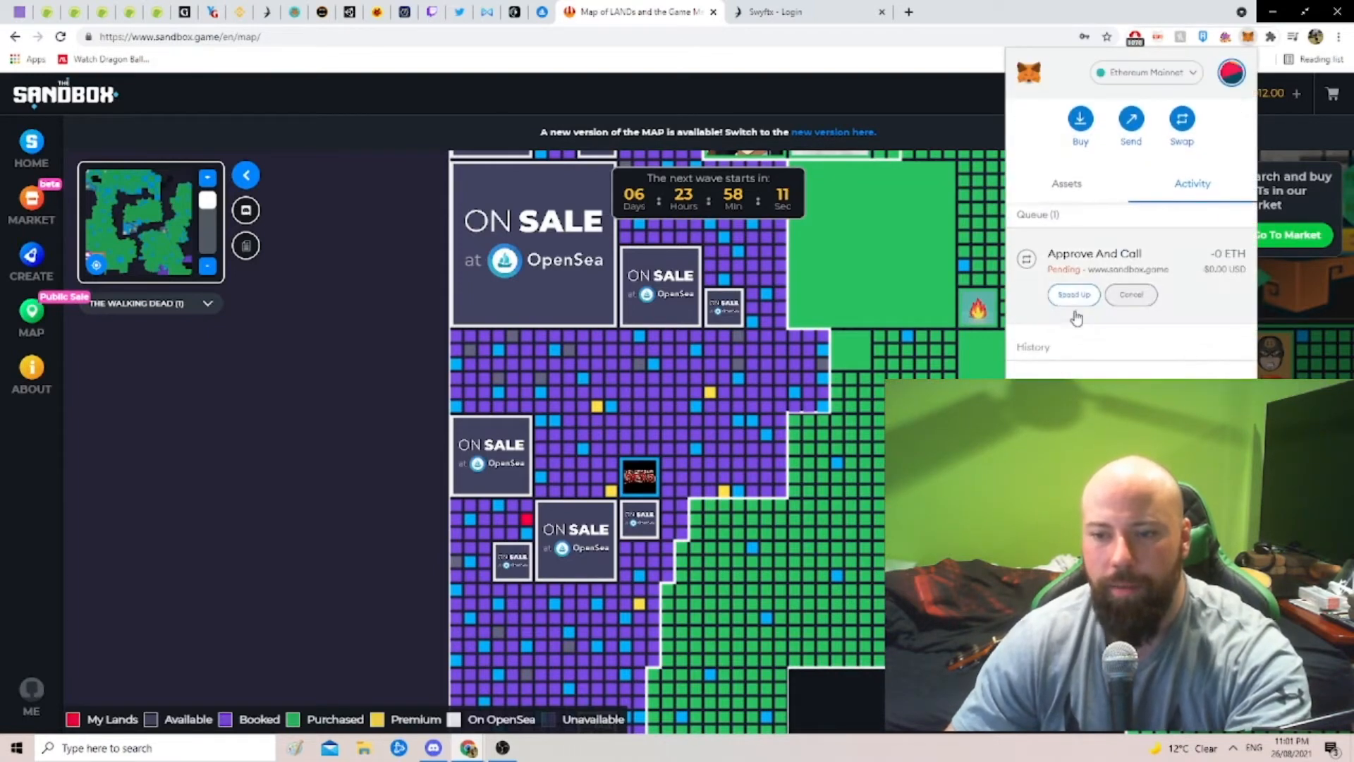
pyautogui.moveTo(368, 509)
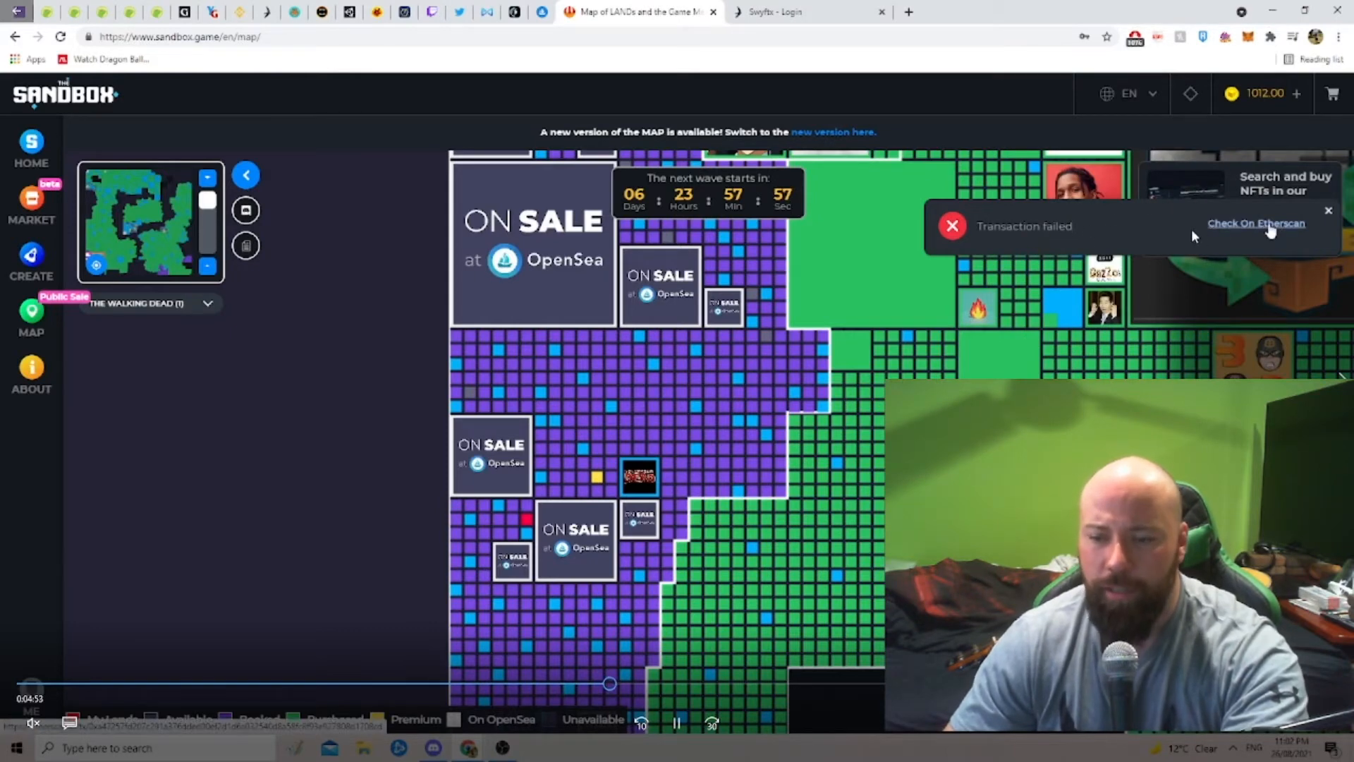
# Review the failed purchase with the SALE_IS_OVER error on Etherscan, then return to the Sandbox map
pyautogui.click(1256, 223)
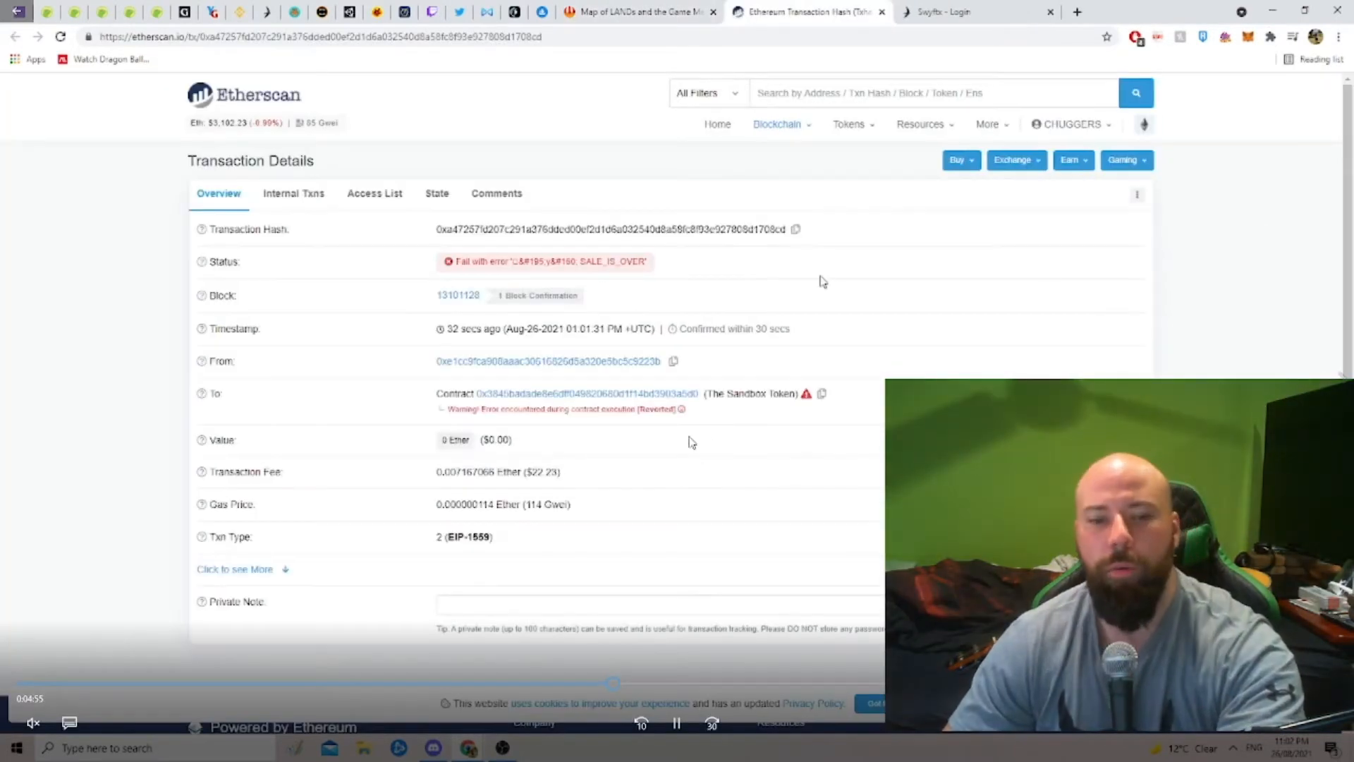
pyautogui.moveTo(514, 444)
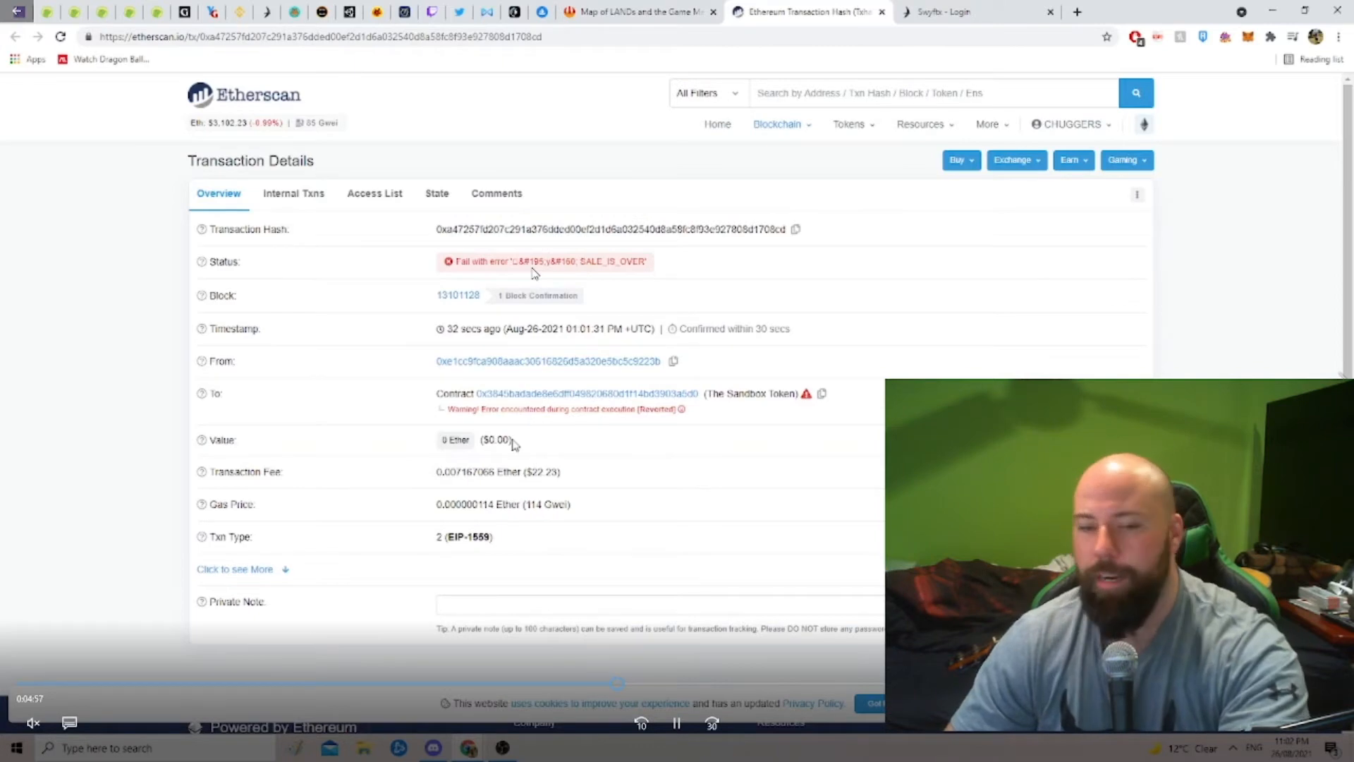
pyautogui.click(639, 12)
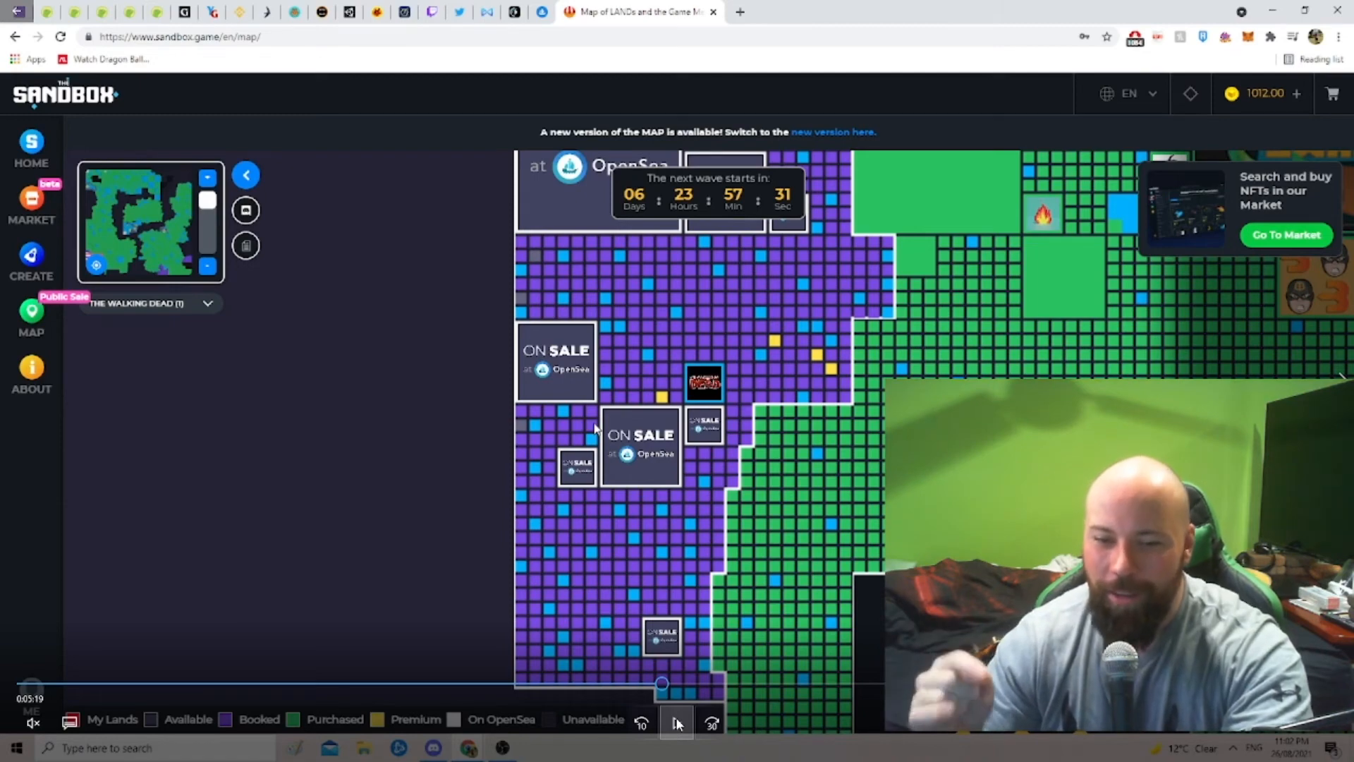
# Bring up the Etherscan Gas Tracker showing gas around 112–115 gwei
pyautogui.click(676, 723)
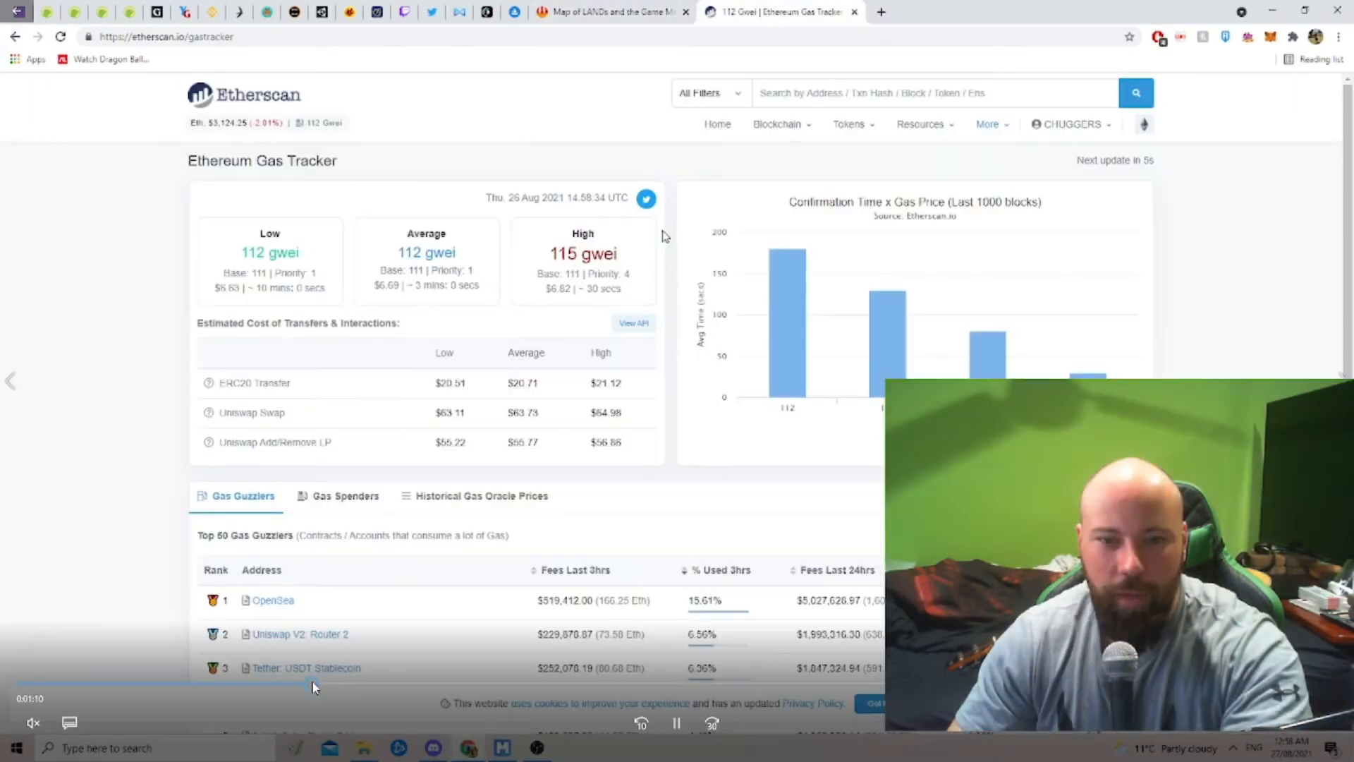
# Switch back to the Sandbox sale map with the countdown at 41 seconds
pyautogui.click(610, 12)
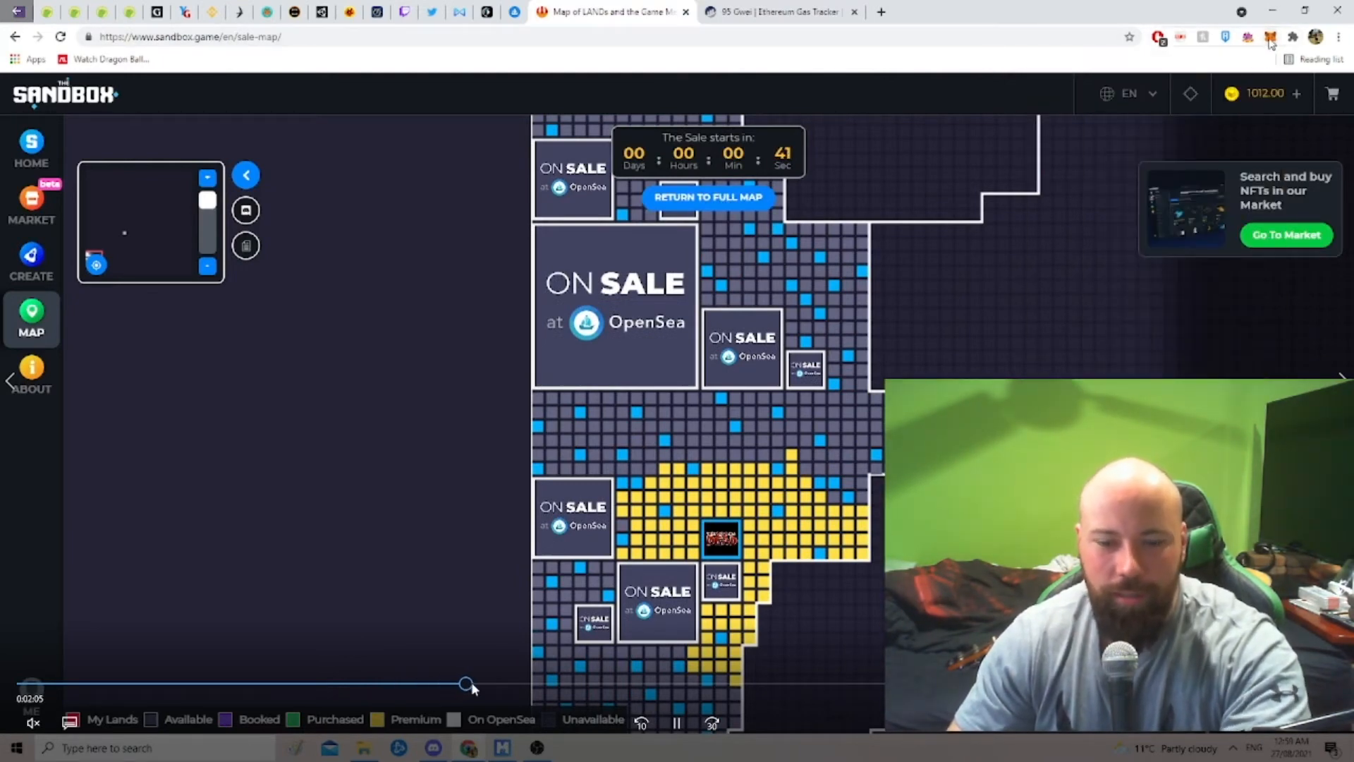
# Reload the map to show the 'LAND Public Sale has started!' notifications and next-wave countdown
pyautogui.click(1270, 36)
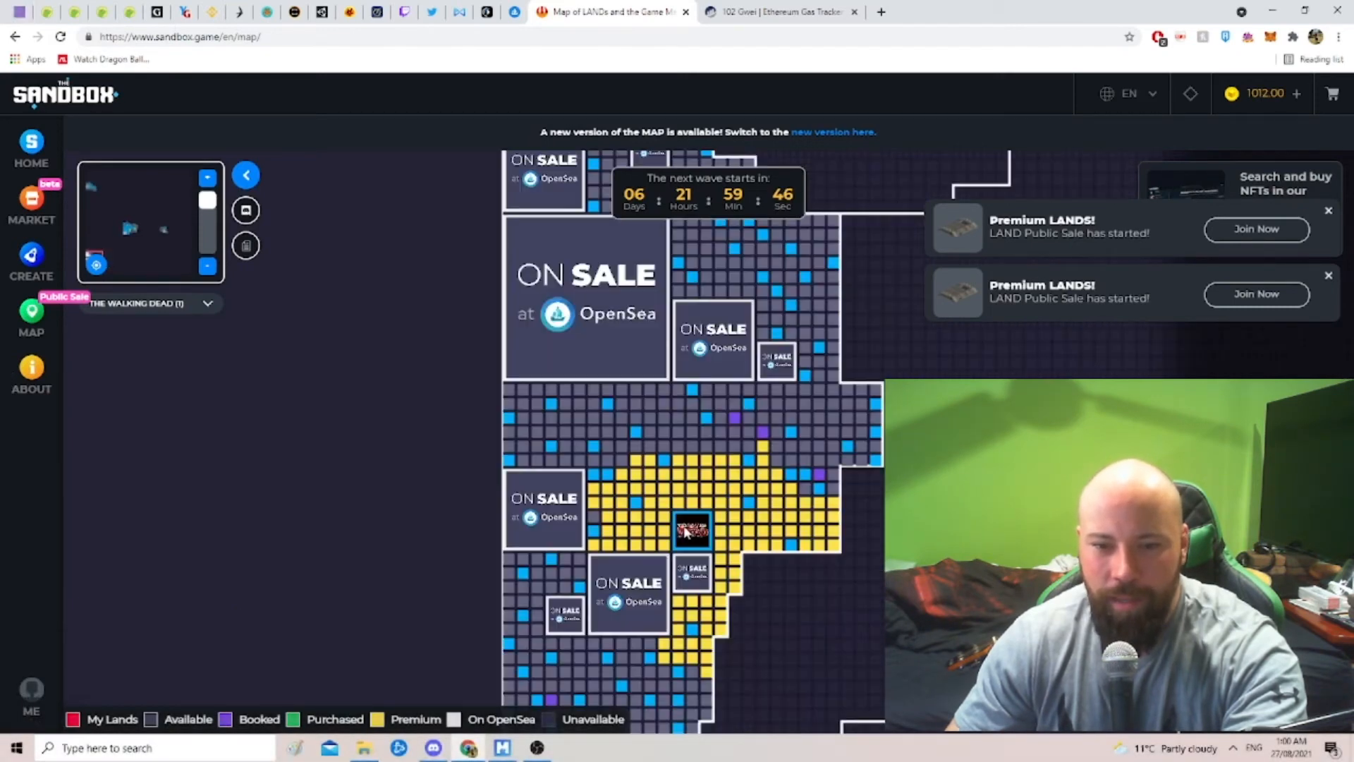
# Inspect LAND plots -197, -120 and -192, -164, finding them booked by other wallets
pyautogui.click(691, 532)
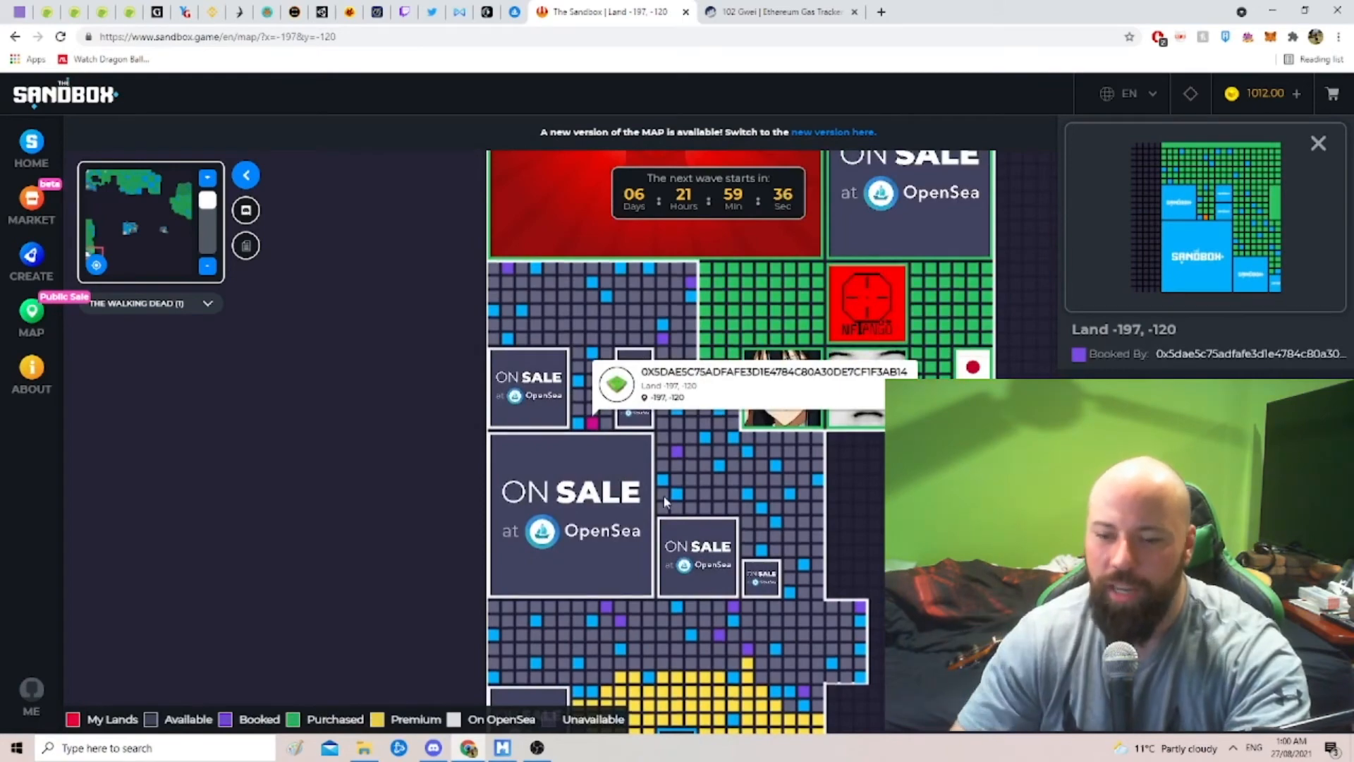
pyautogui.moveTo(664, 501); pyautogui.dragTo(838, 553)
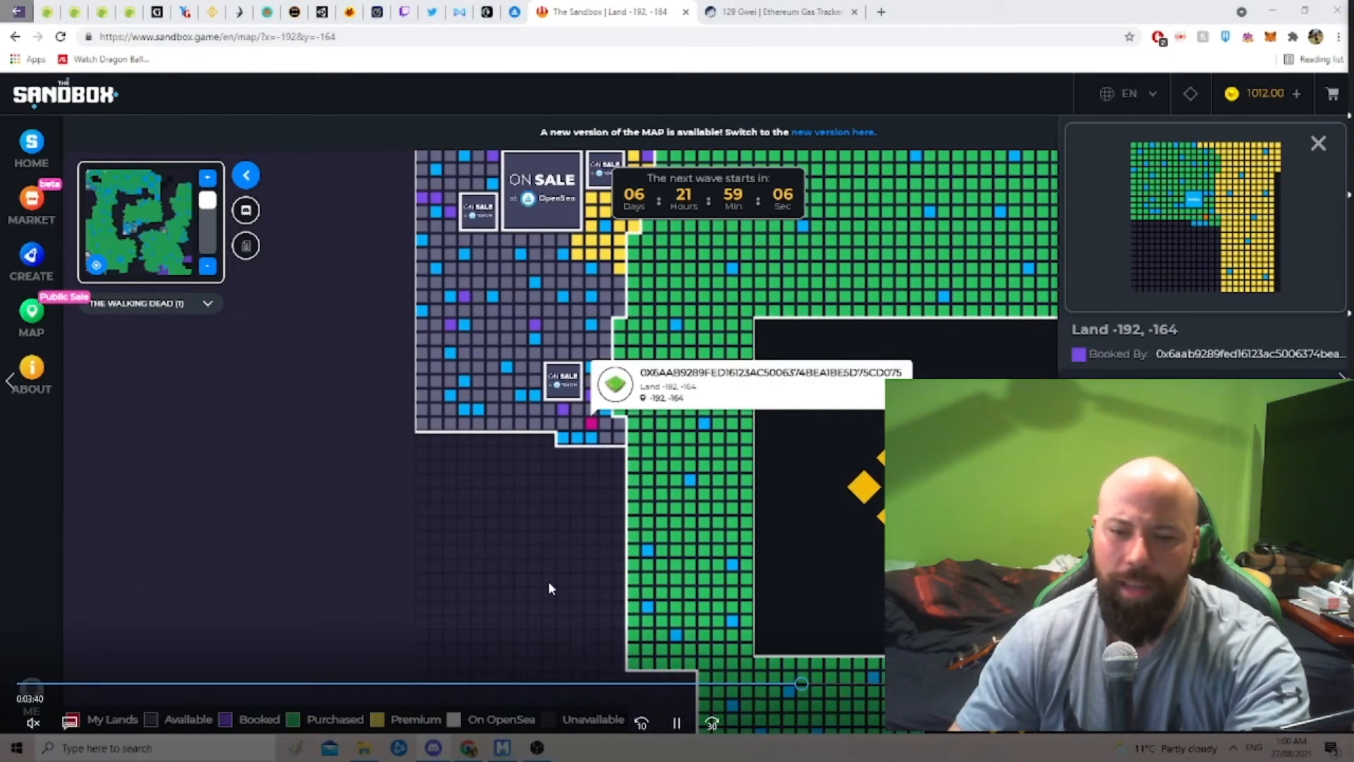
pyautogui.moveTo(436, 569)
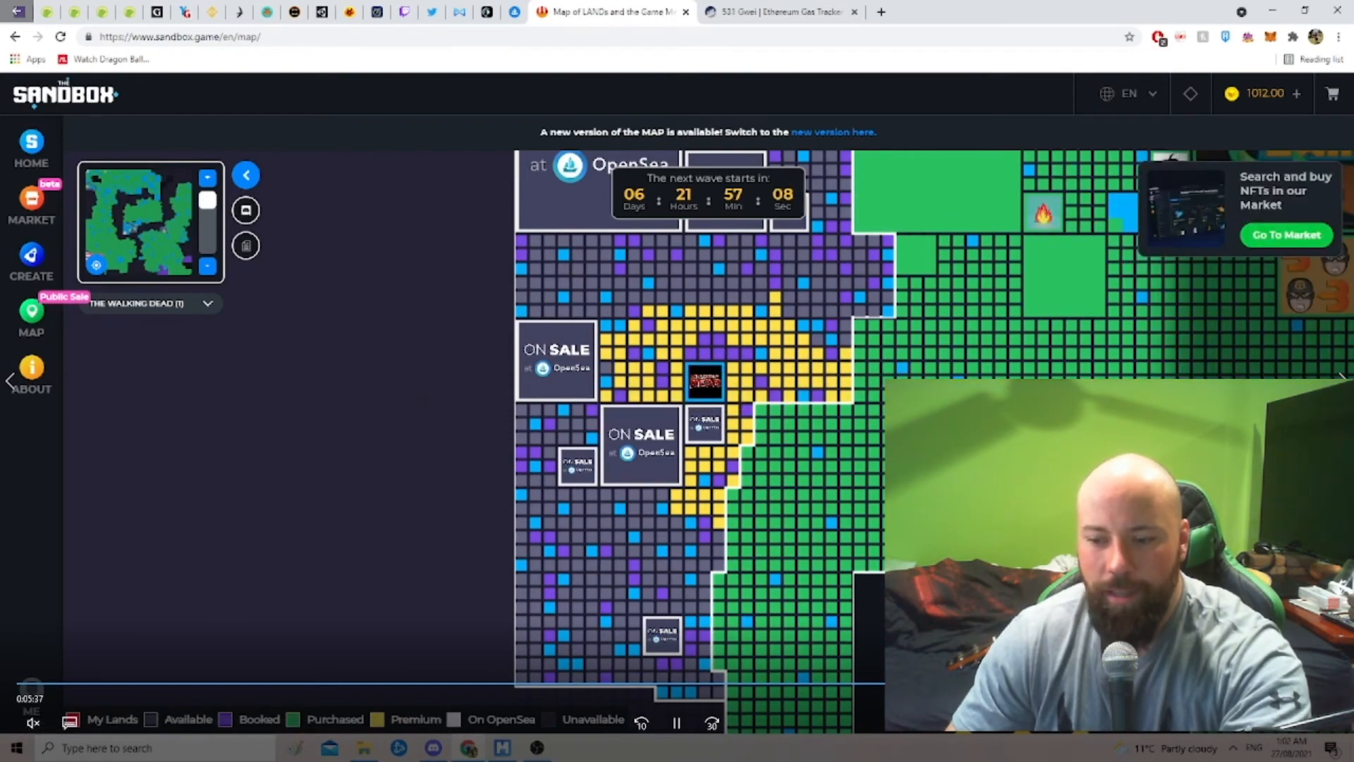
# Check the gas tracker spiking near 567 gwei, then return to the sale map at 2 min 43 s
pyautogui.click(777, 12)
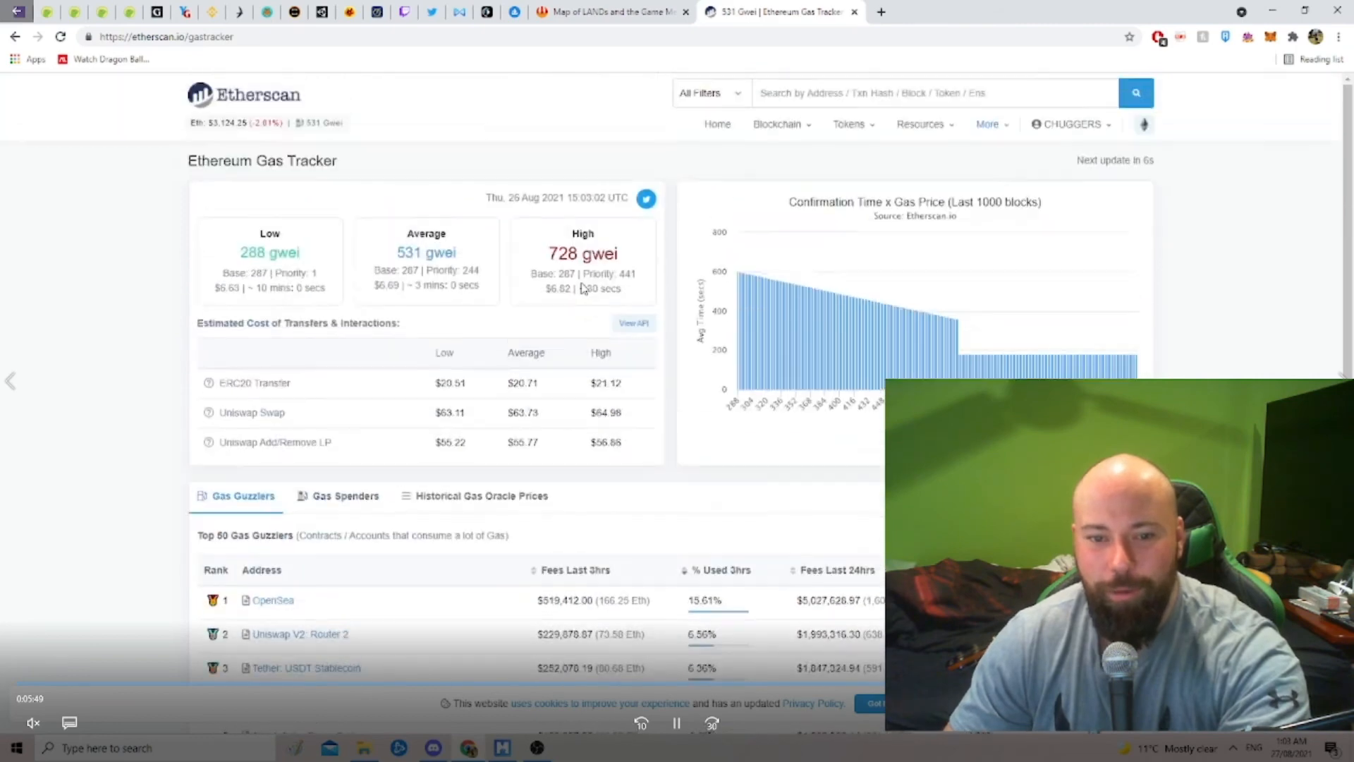
pyautogui.moveTo(623, 310)
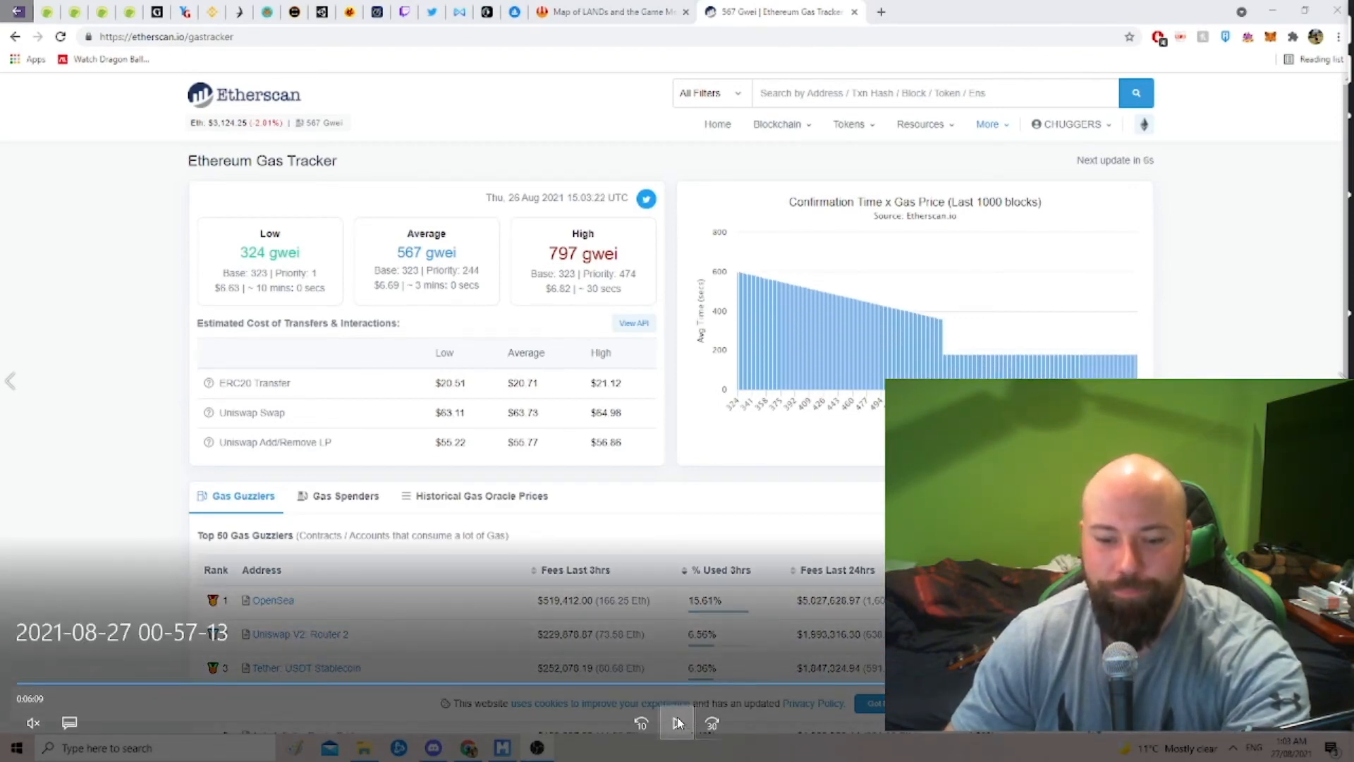
pyautogui.click(611, 12)
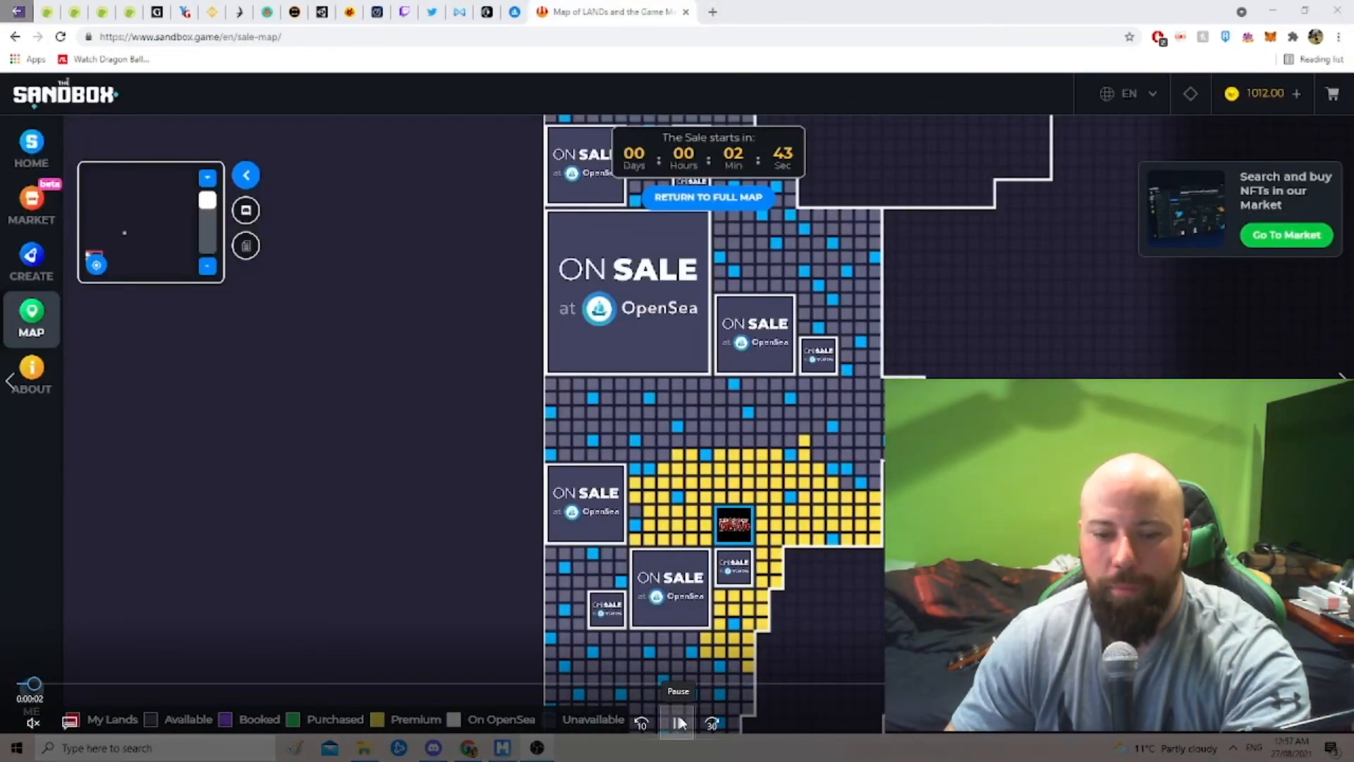
pyautogui.click(679, 722)
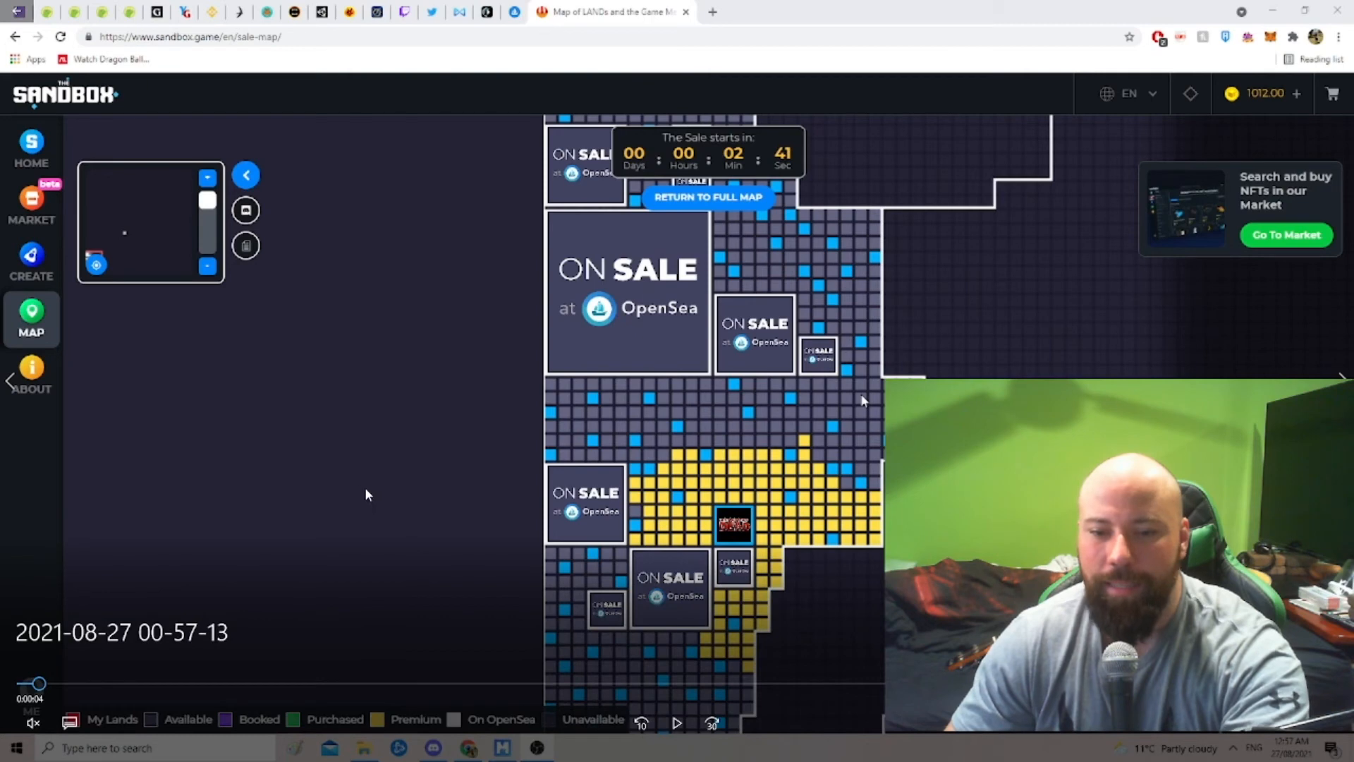
pyautogui.moveTo(361, 493)
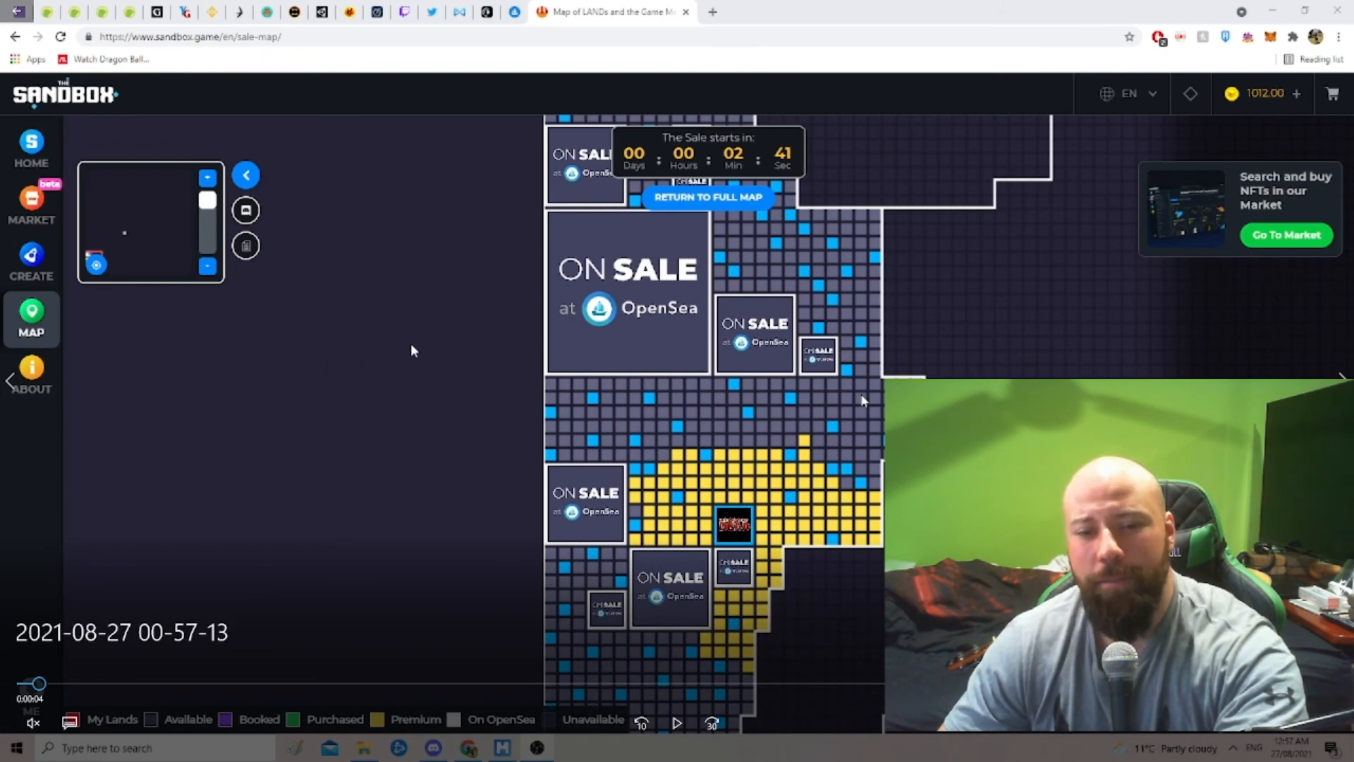
pyautogui.moveTo(505, 128)
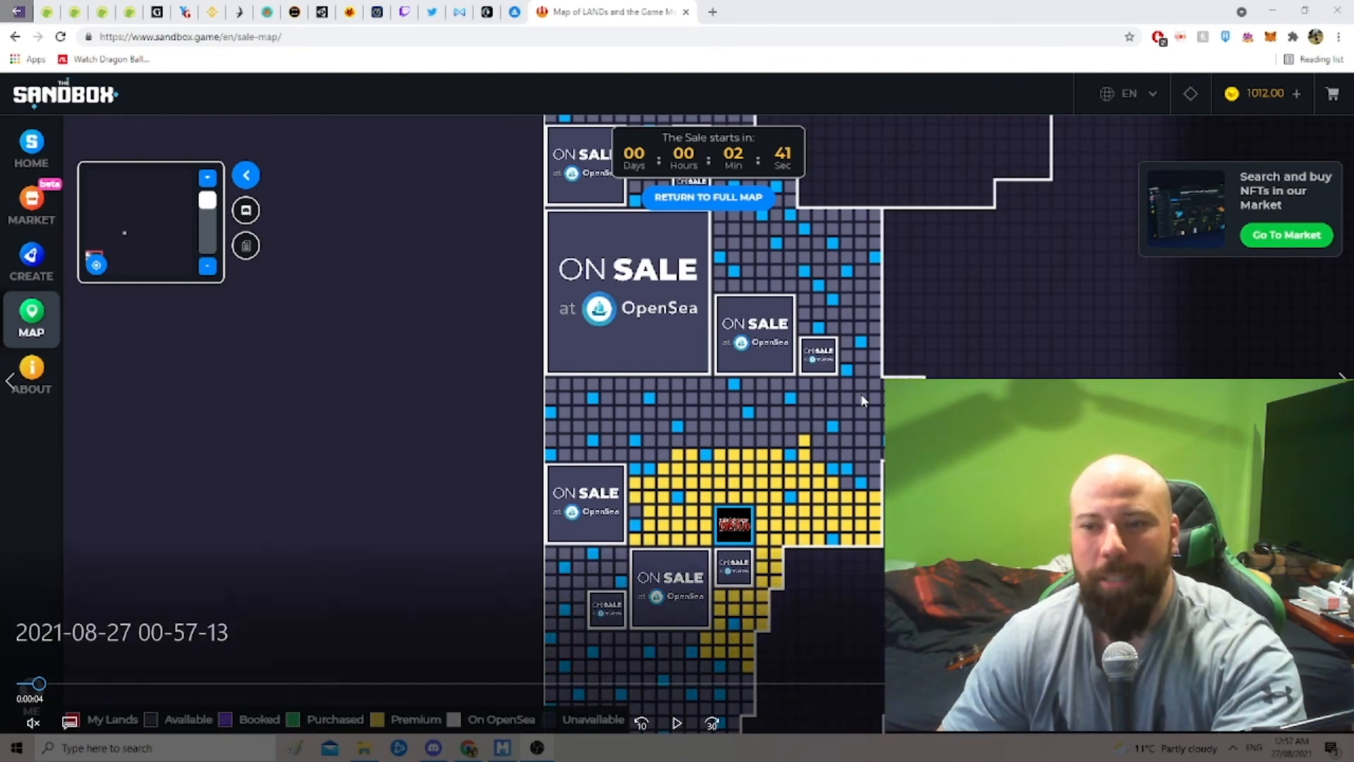
pyautogui.moveTo(896, 243)
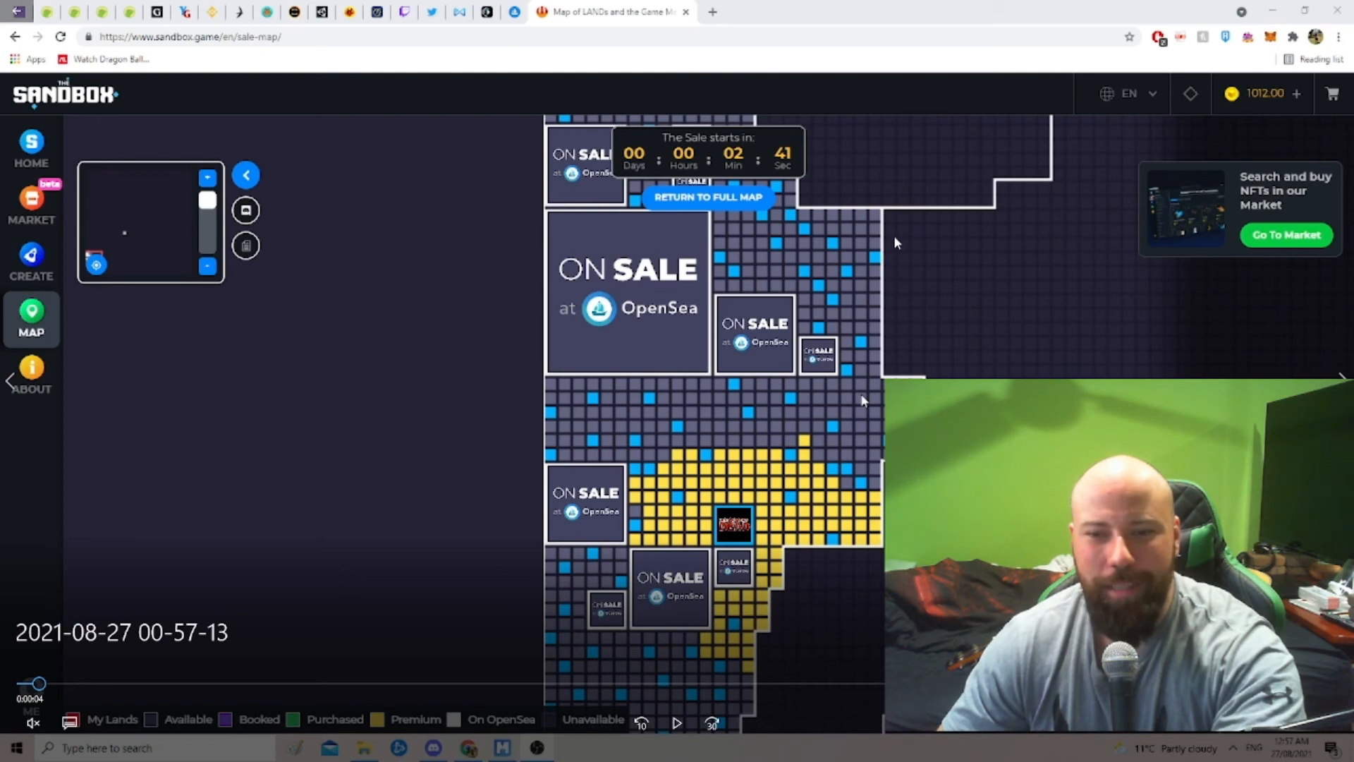